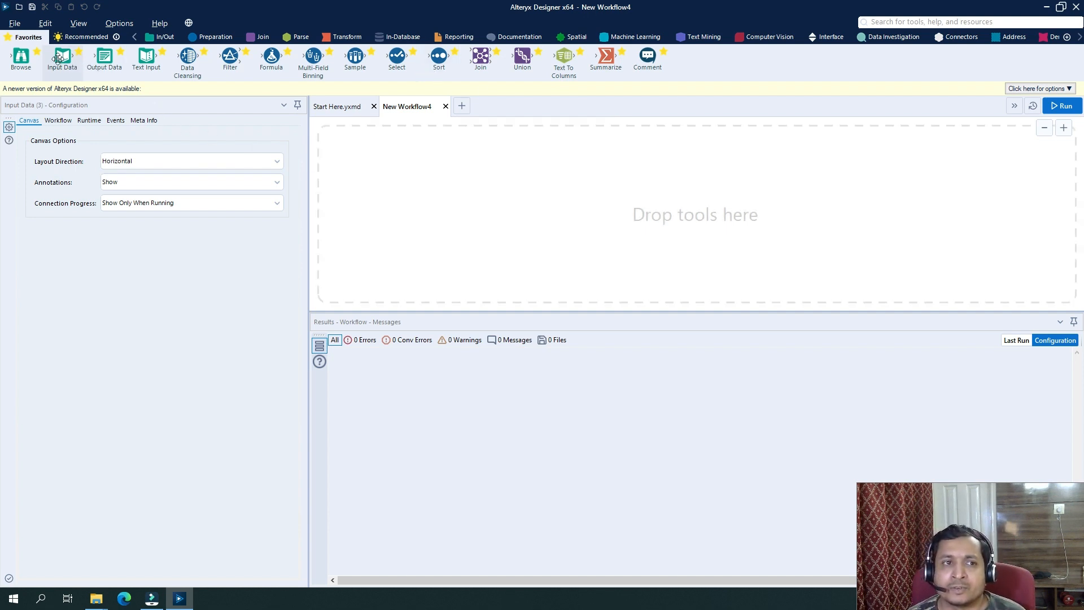
Add an Input Data tool to the canvas and browse for a data file
drag(61, 56, 425, 170)
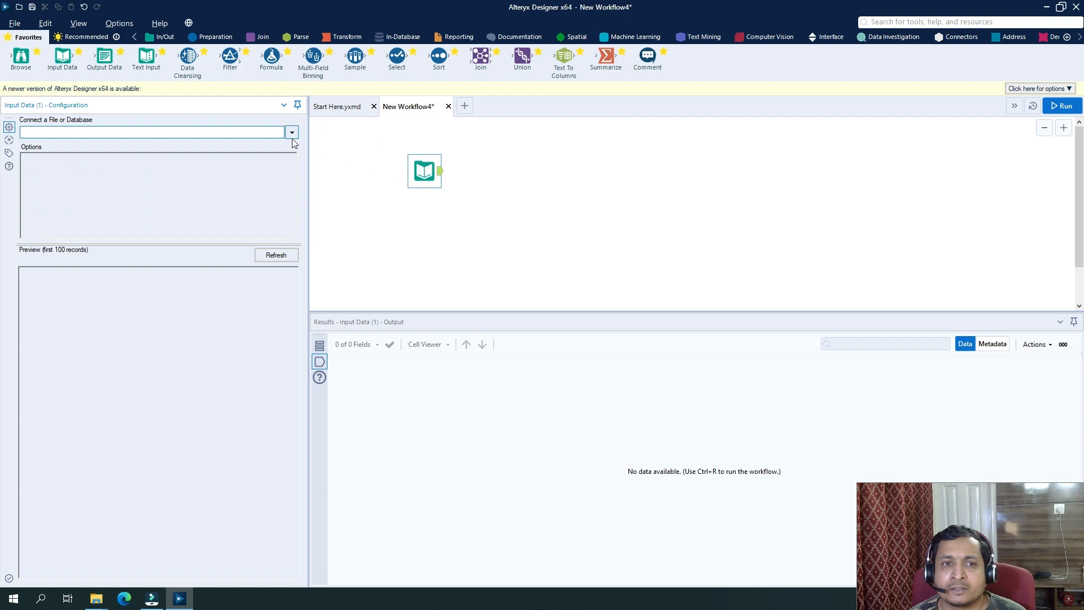
click(291, 131)
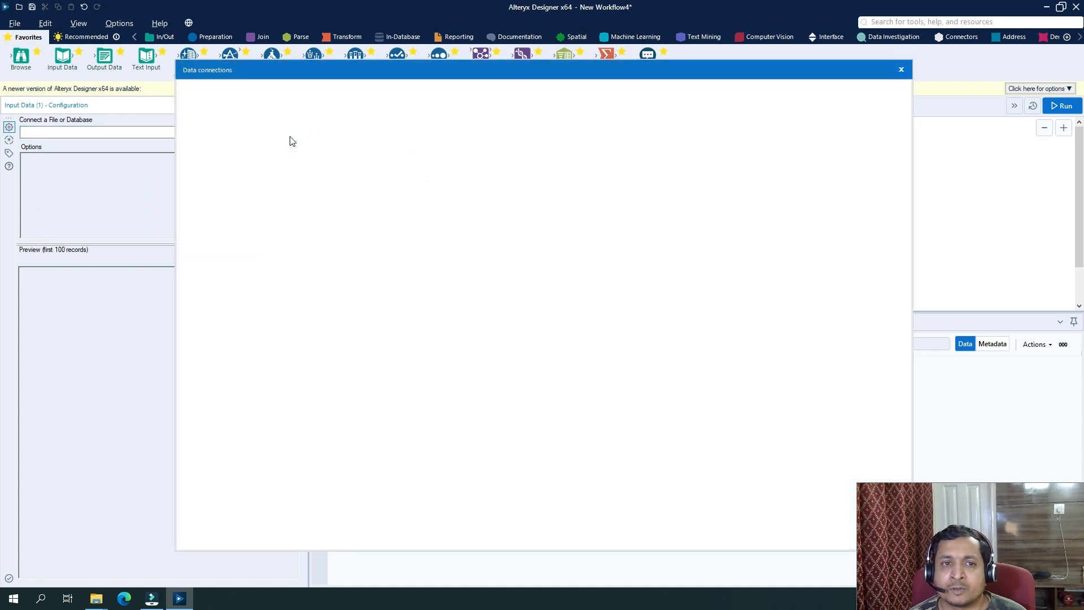
click(217, 136)
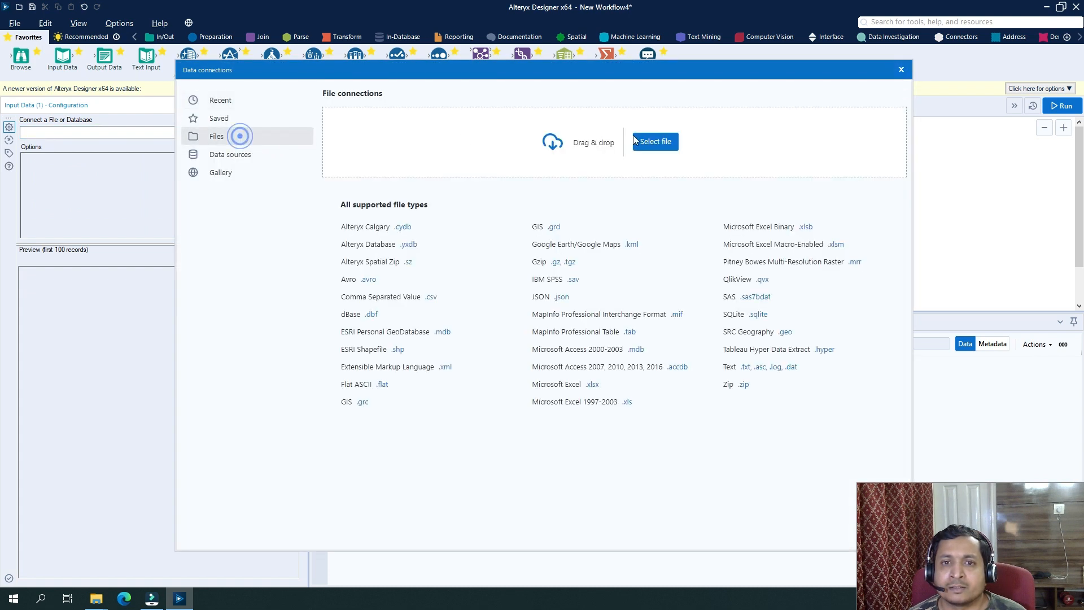
click(654, 142)
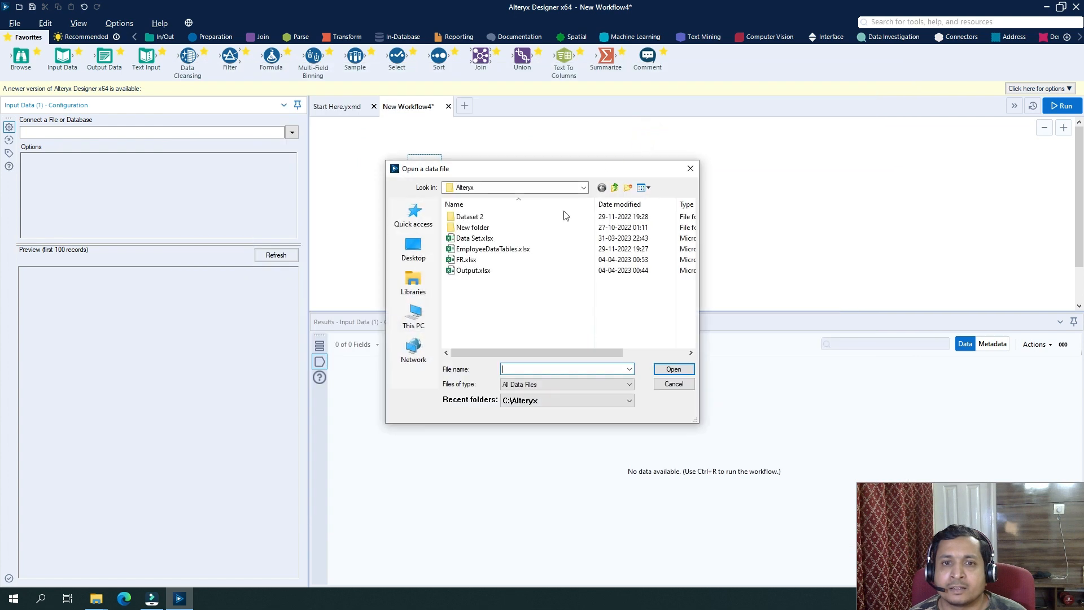
Choose the FR.xlsx workbook and load its Address sheet into the input
click(466, 260)
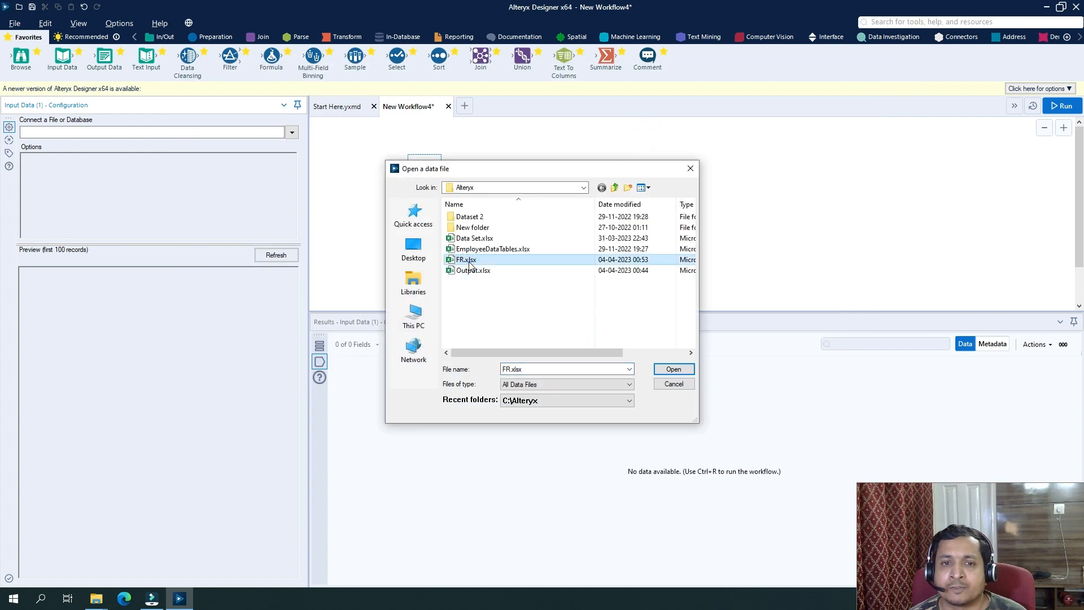
click(672, 368)
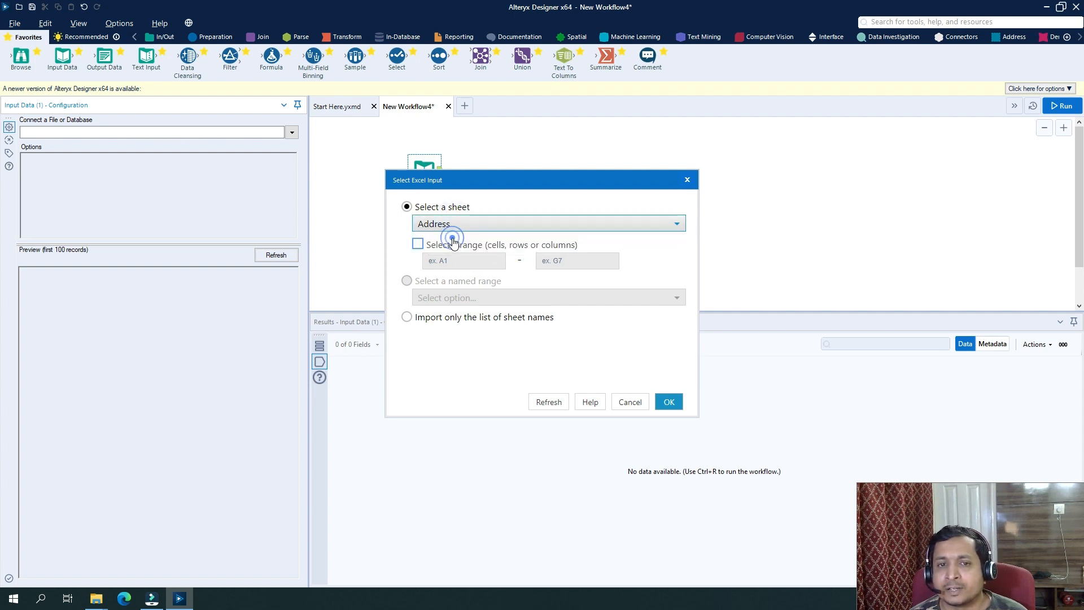
click(667, 402)
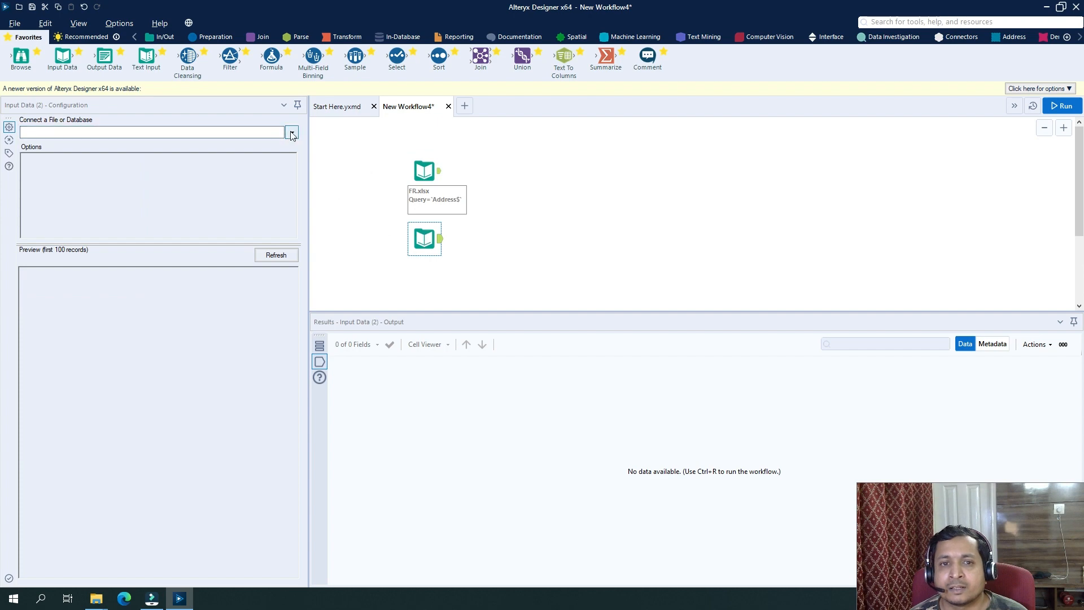
Point the second Input Data at FR.xlsx's State Name sheet and run the workflow
click(292, 132)
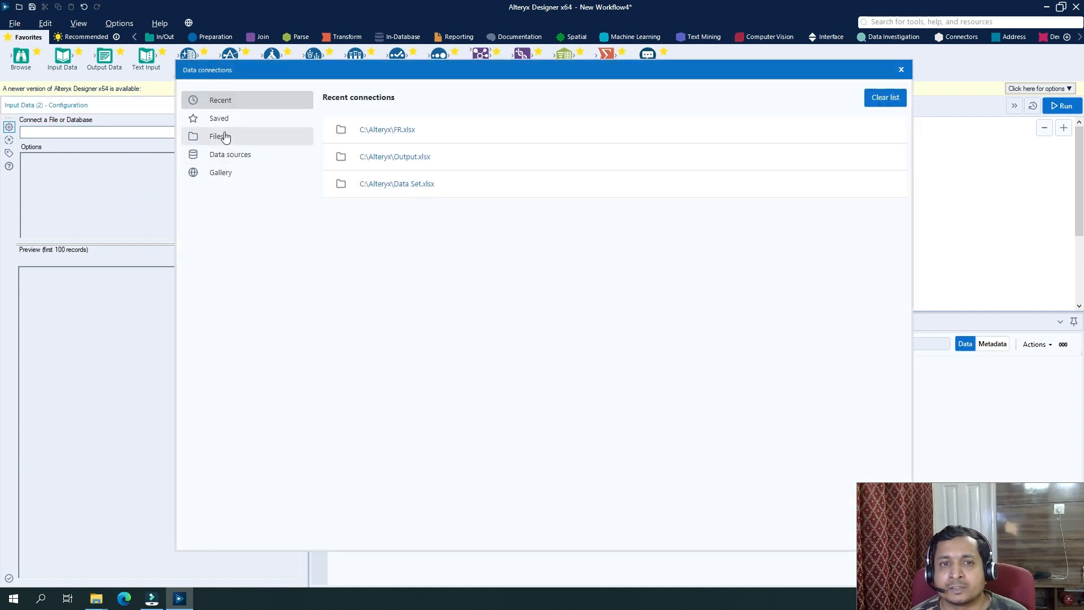
click(220, 137)
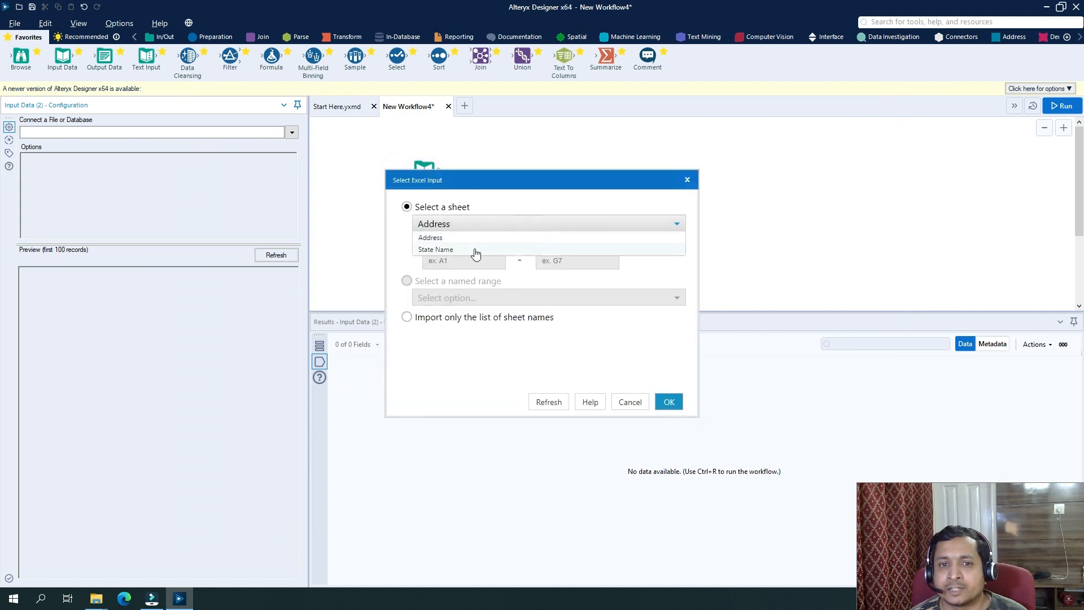
click(667, 402)
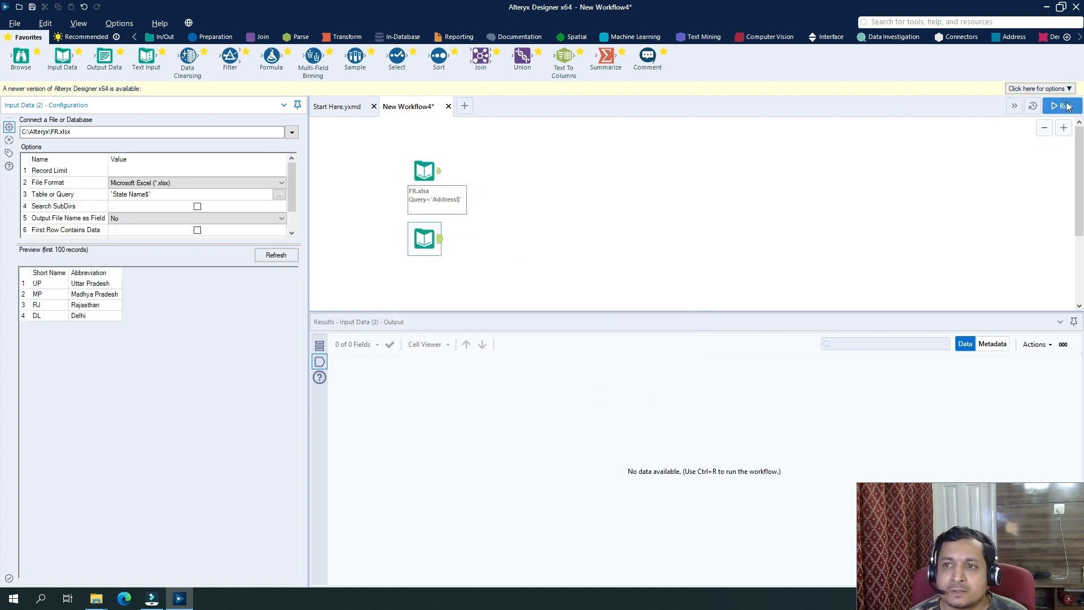
click(1061, 105)
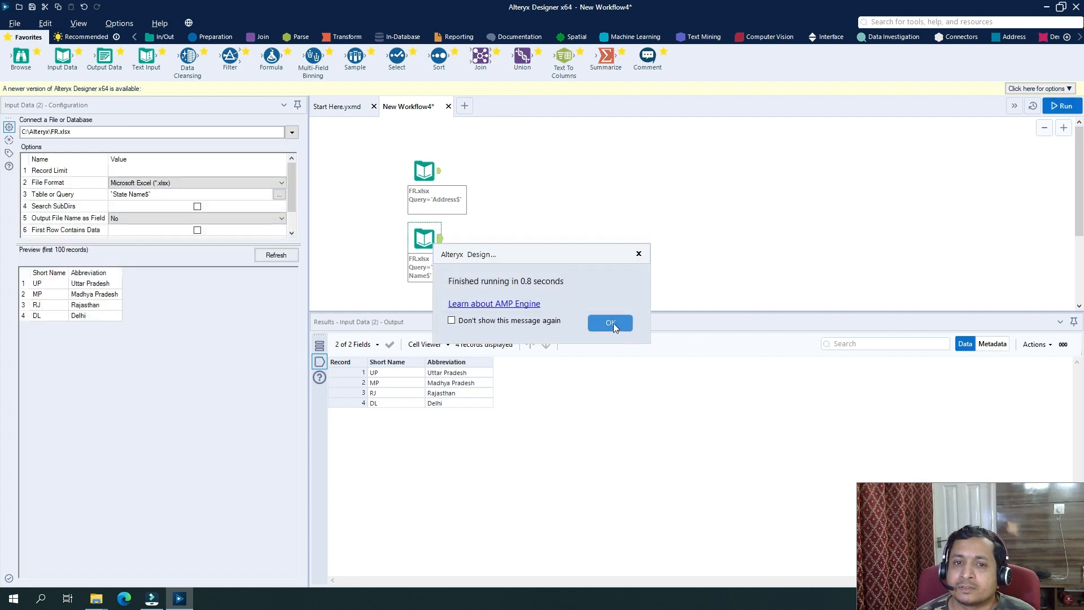
Review the State Name input's output, selecting the Madhya Pradesh and Delhi records
click(609, 322)
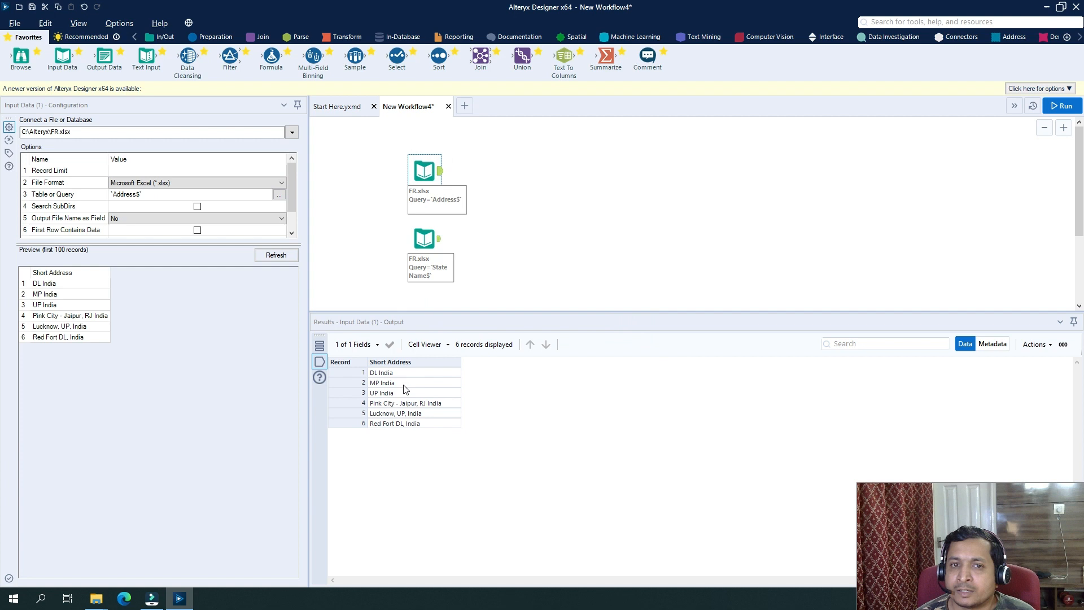
mouse_move(460, 212)
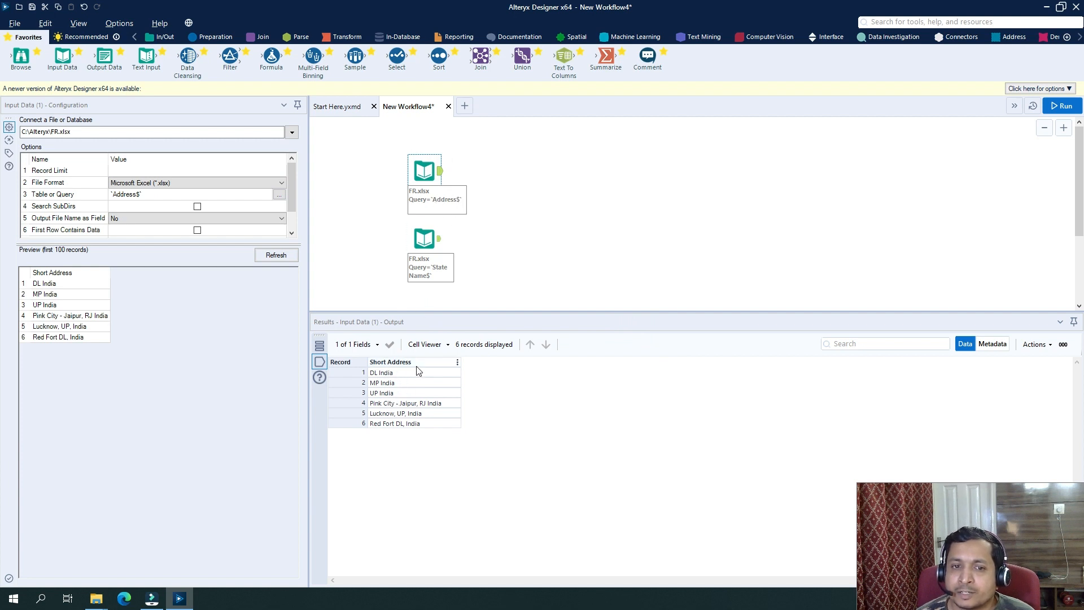
click(381, 371)
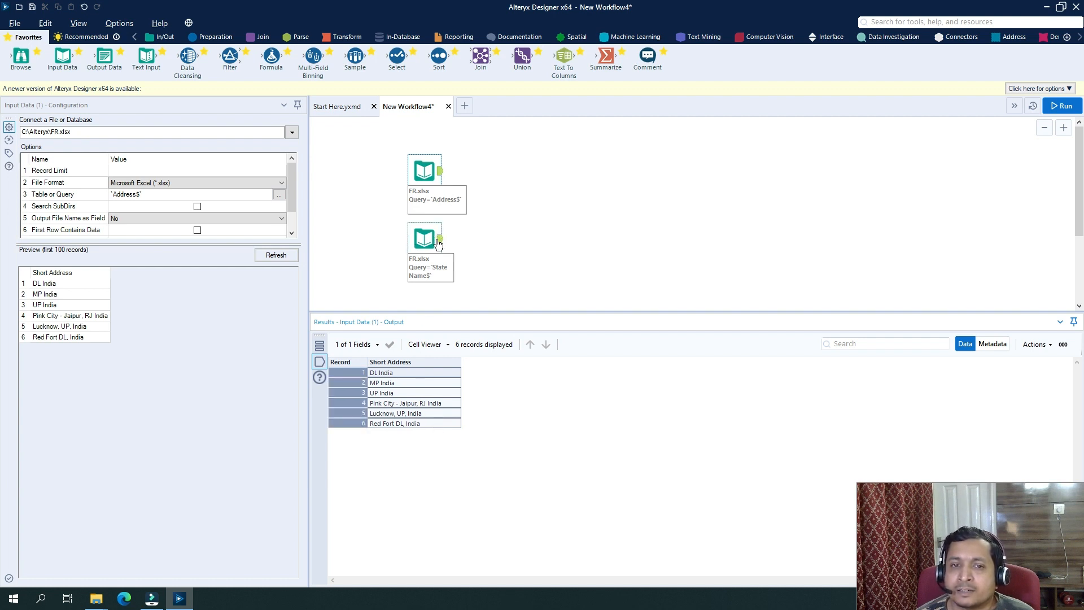
click(423, 239)
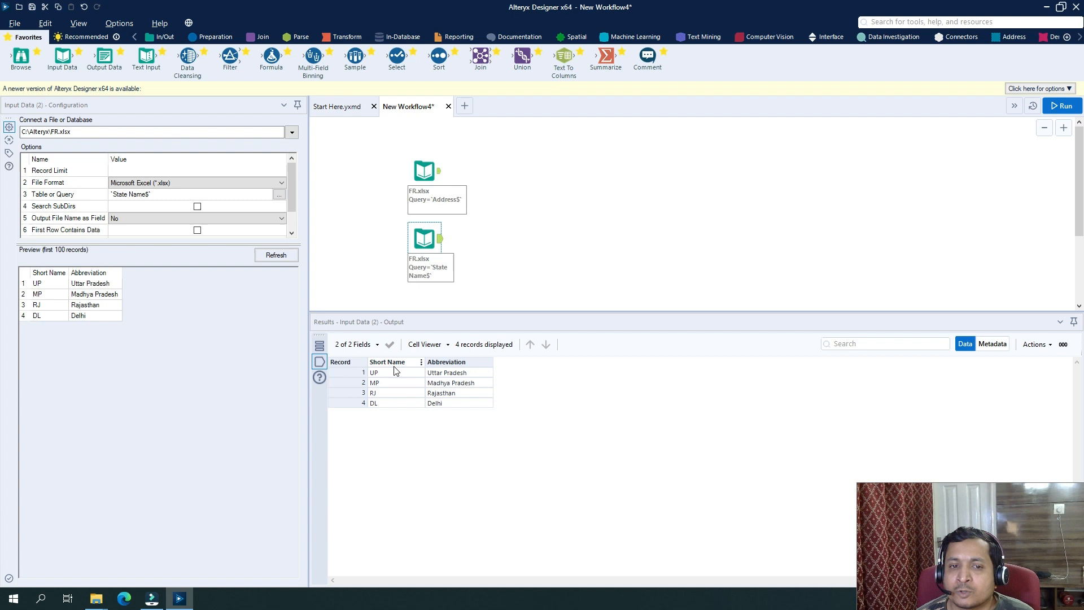
click(459, 372)
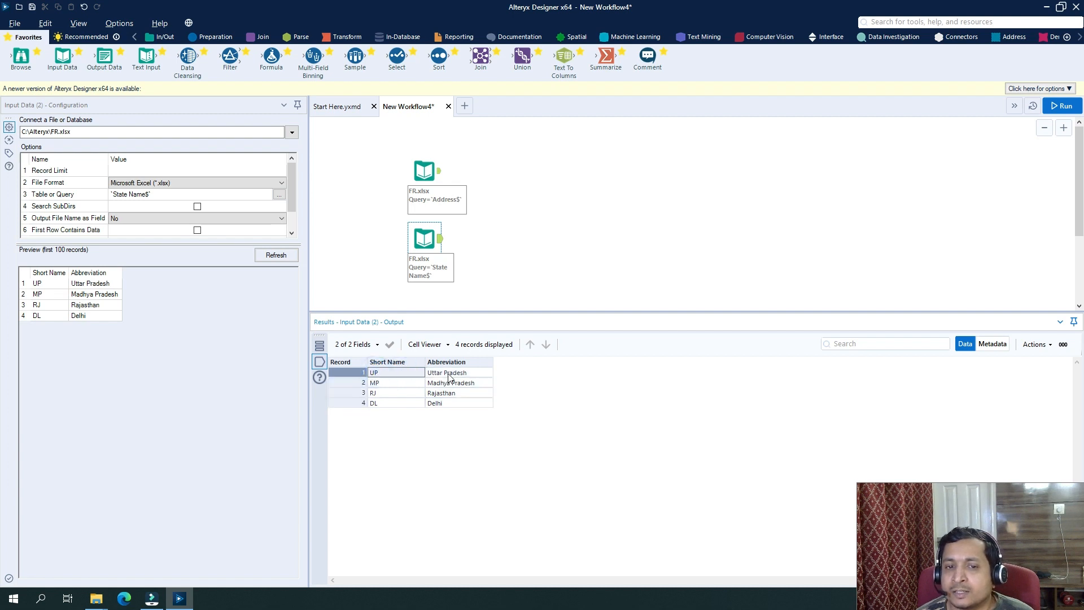
click(451, 383)
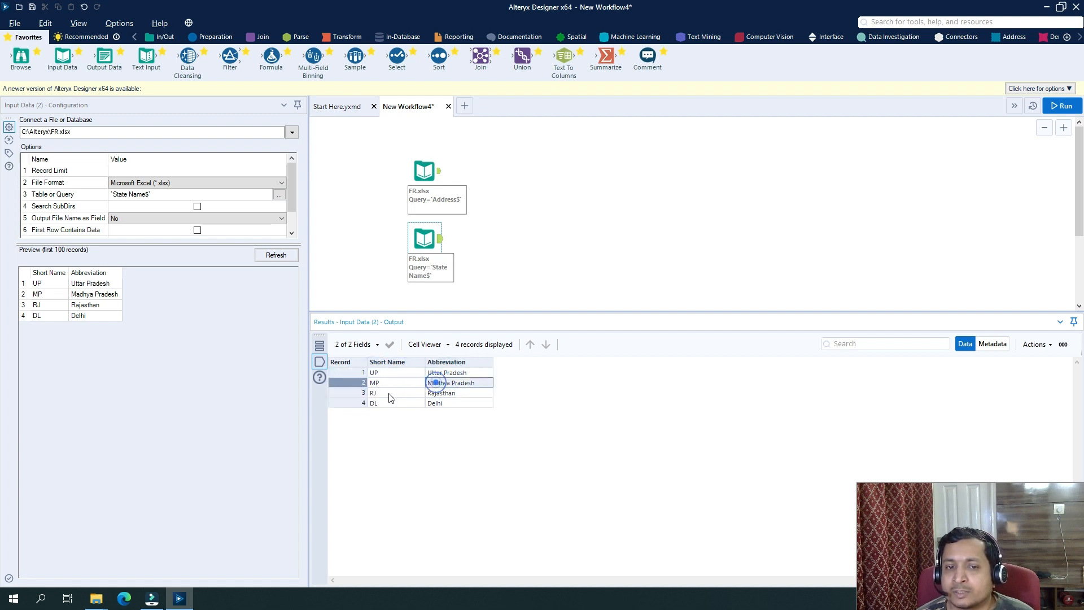
click(381, 403)
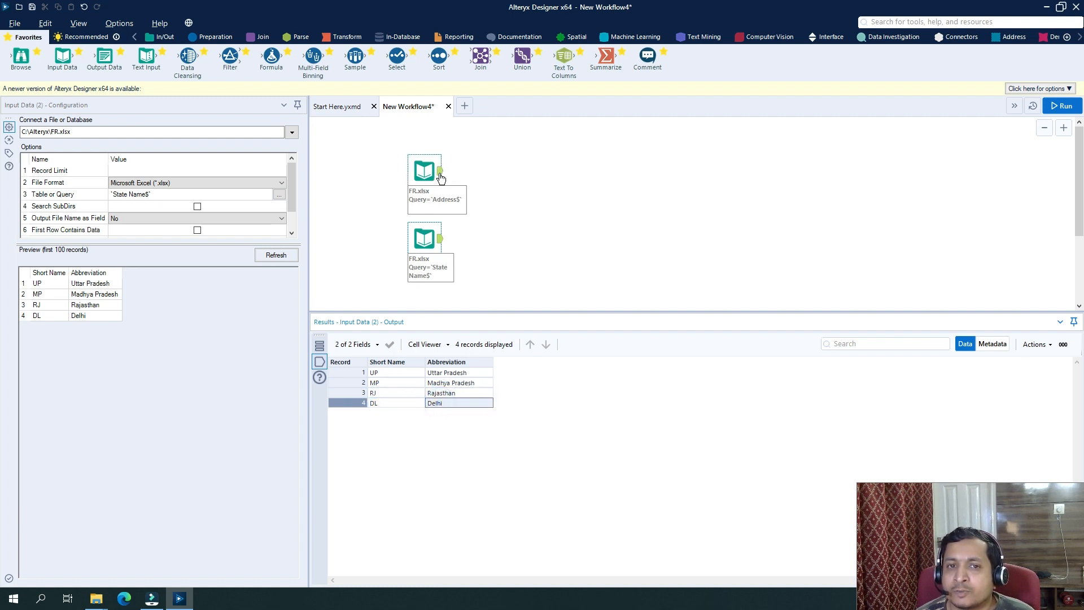
Review the Address input's six short addresses and bring up the Join tool group
click(424, 171)
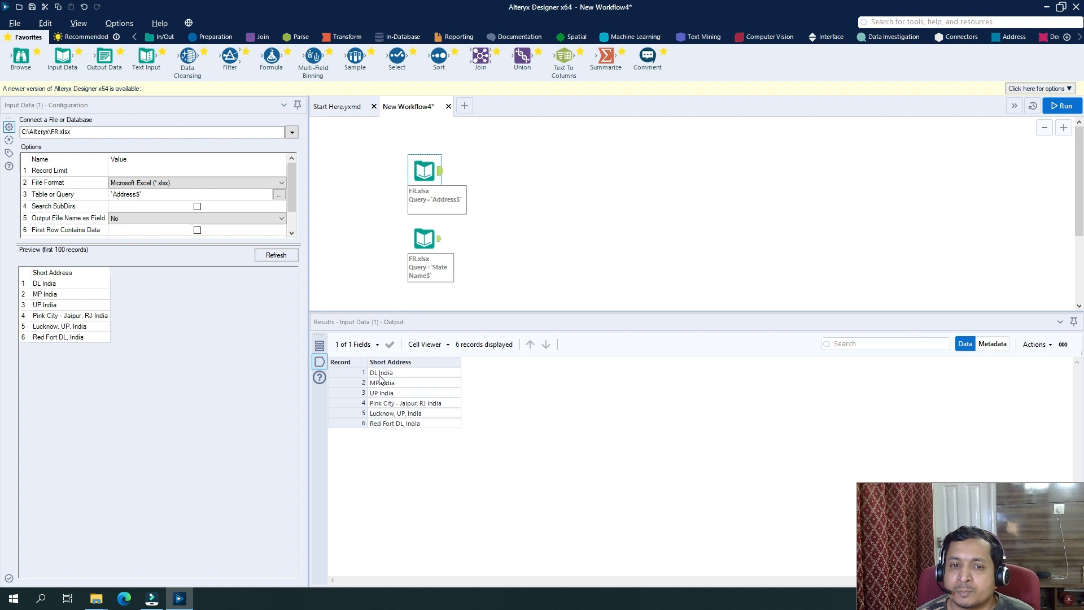
mouse_move(424, 238)
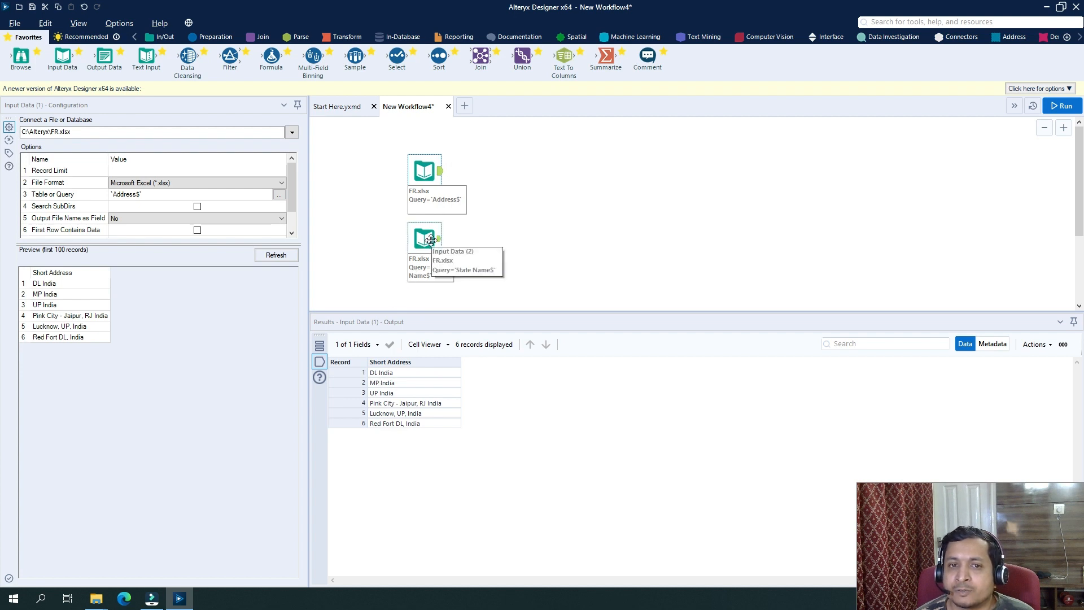
click(424, 238)
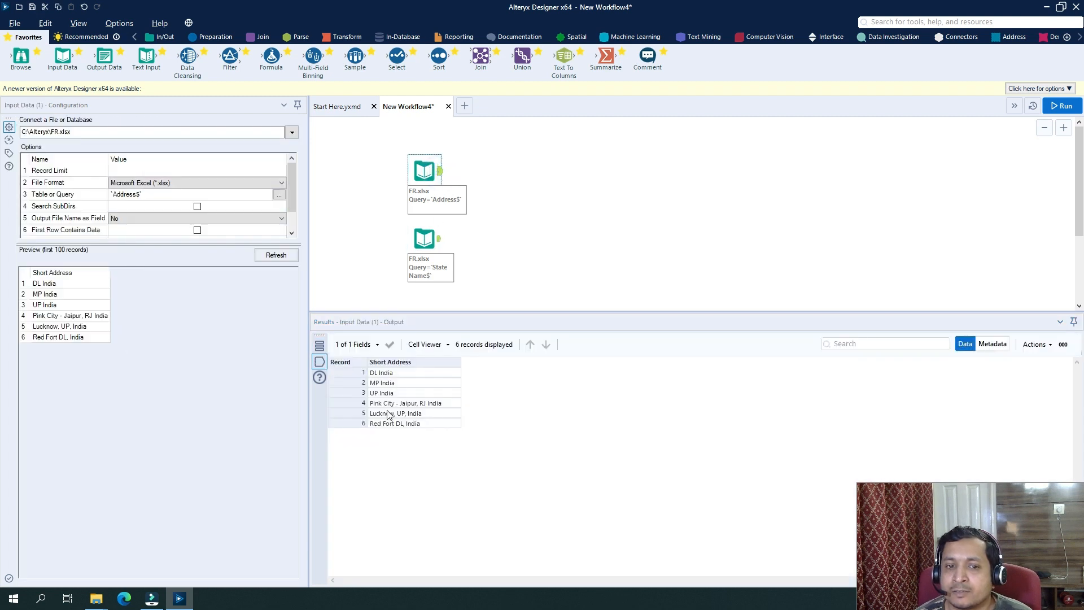
mouse_move(379, 391)
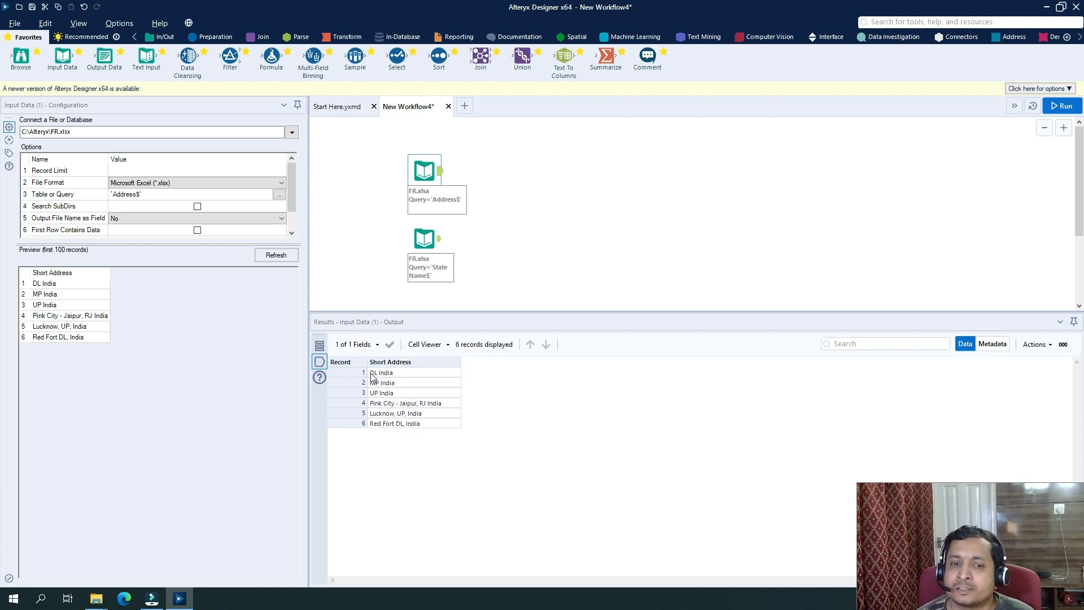
mouse_move(432, 412)
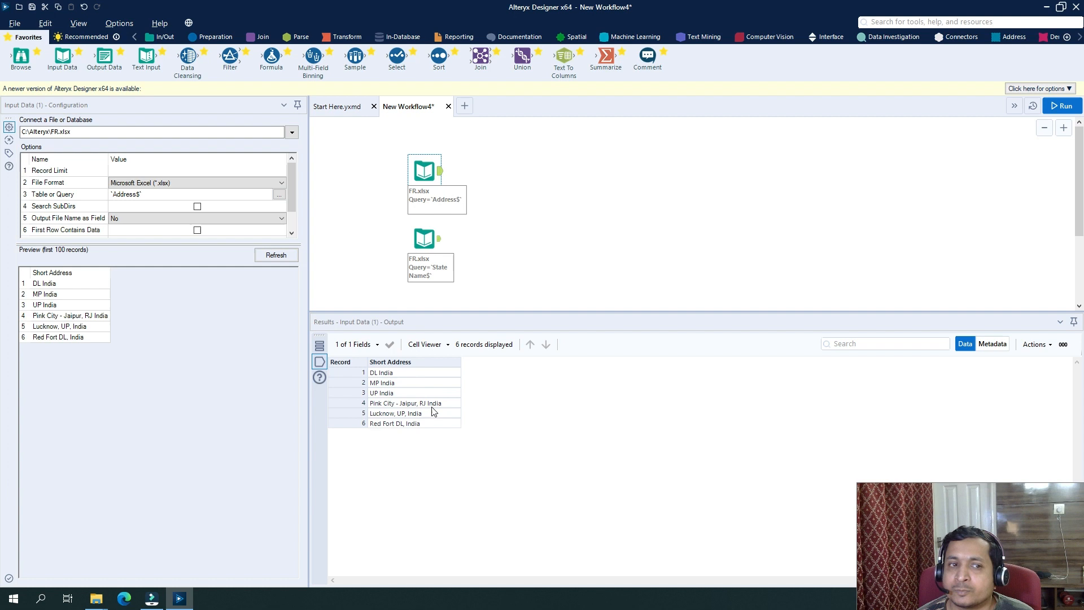
mouse_move(588, 186)
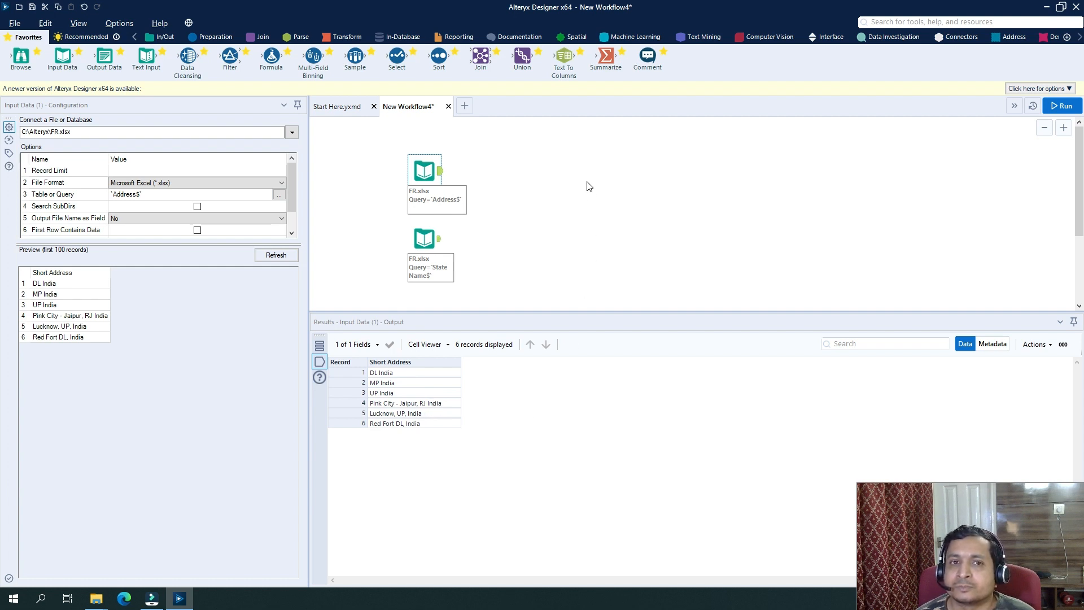
click(263, 36)
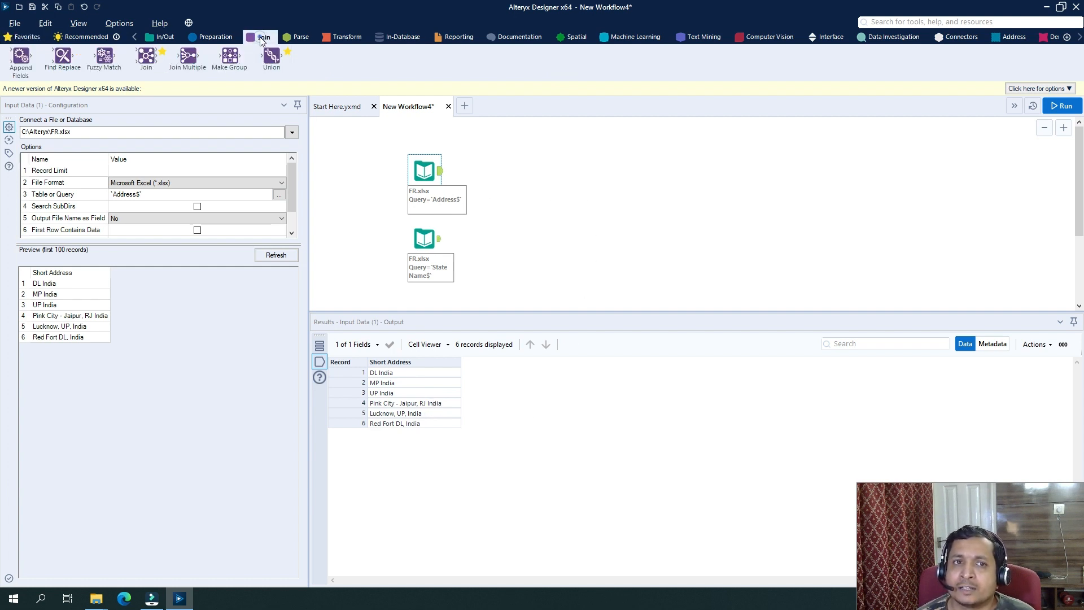
Place a Find Replace tool on the canvas beside the two inputs
click(263, 36)
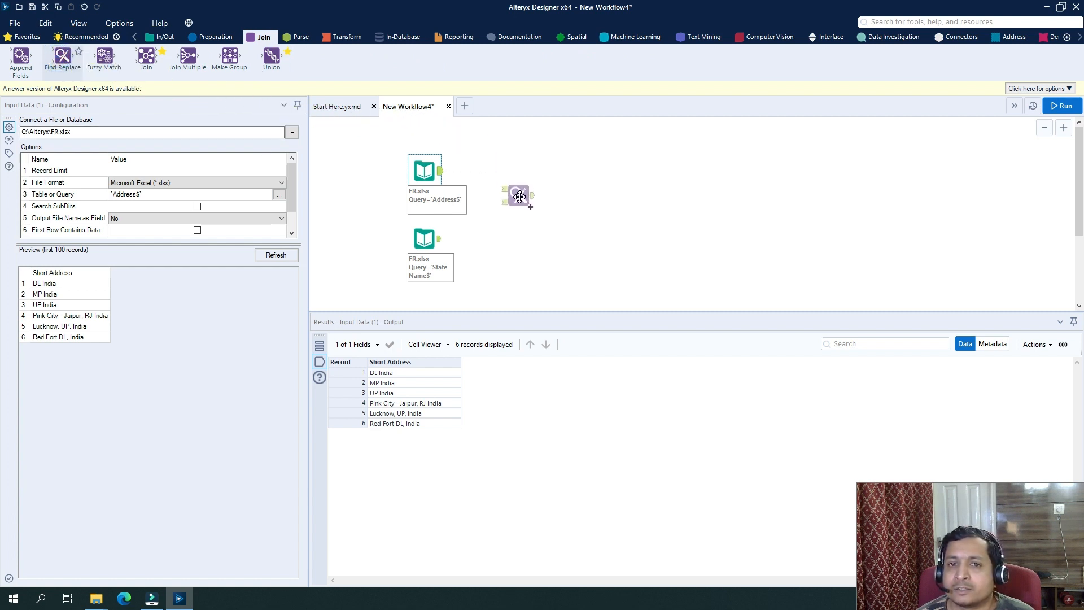
click(518, 197)
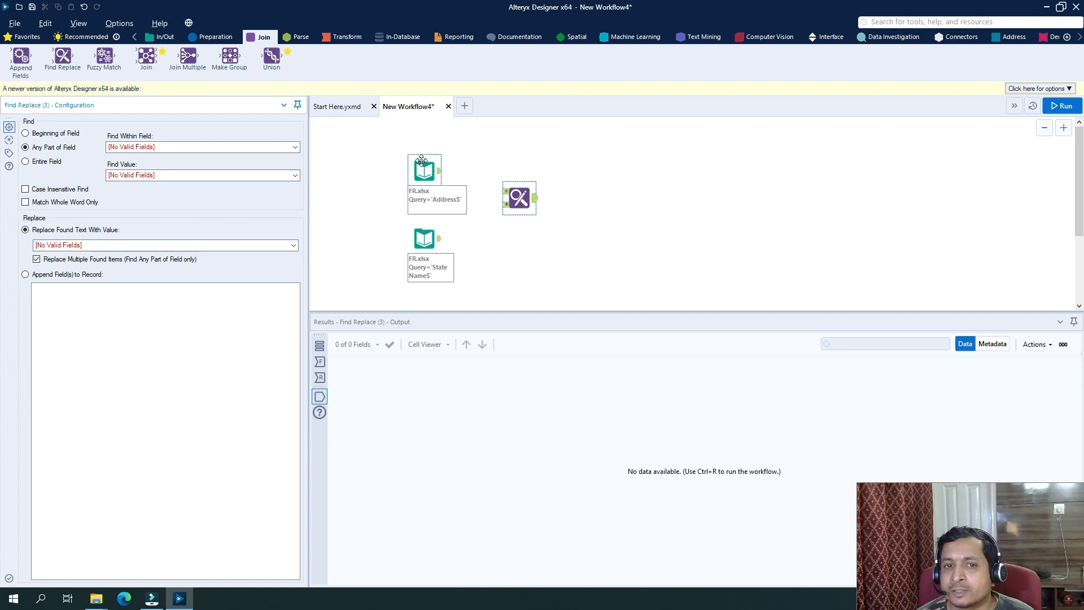
mouse_move(438, 173)
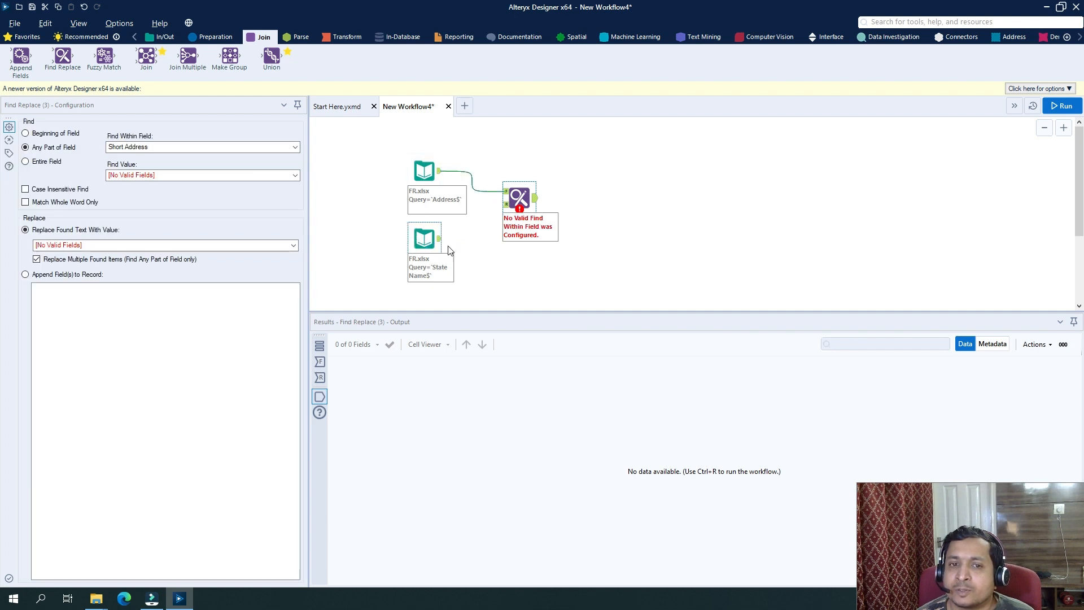
mouse_move(440, 242)
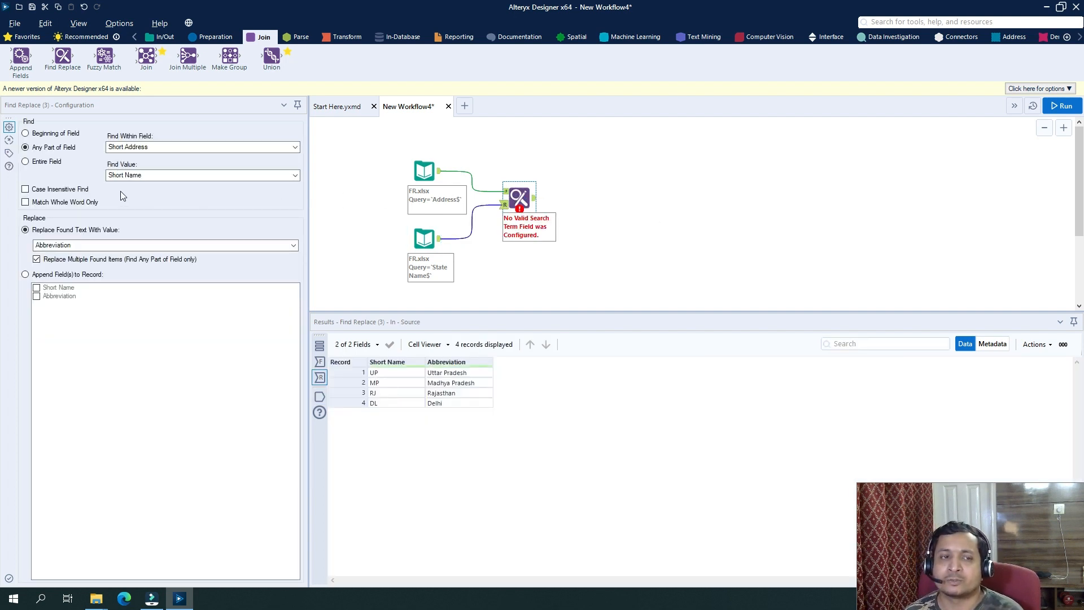
click(201, 147)
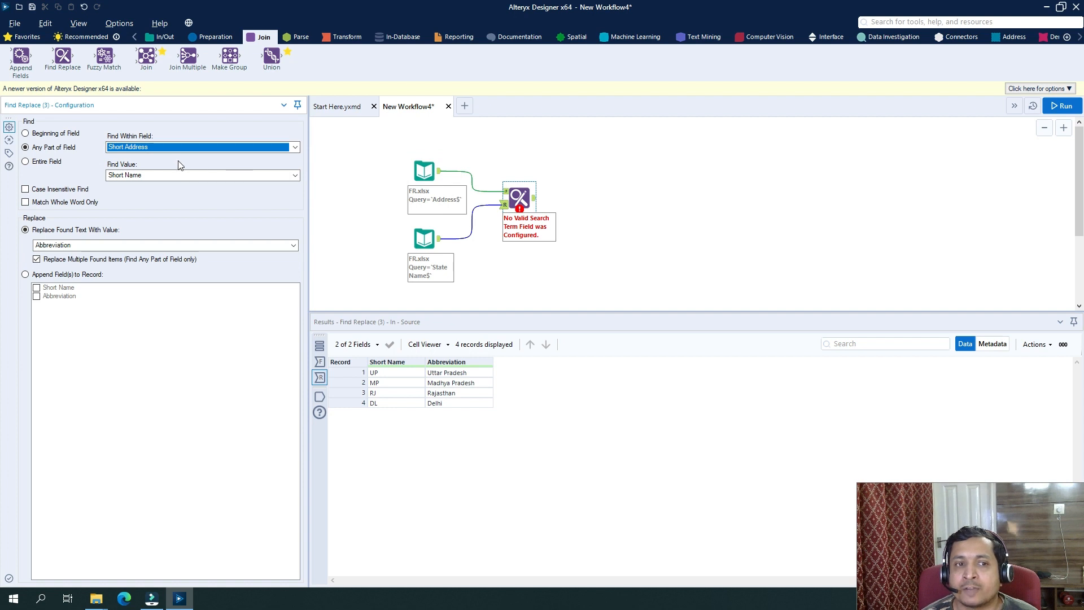
click(203, 175)
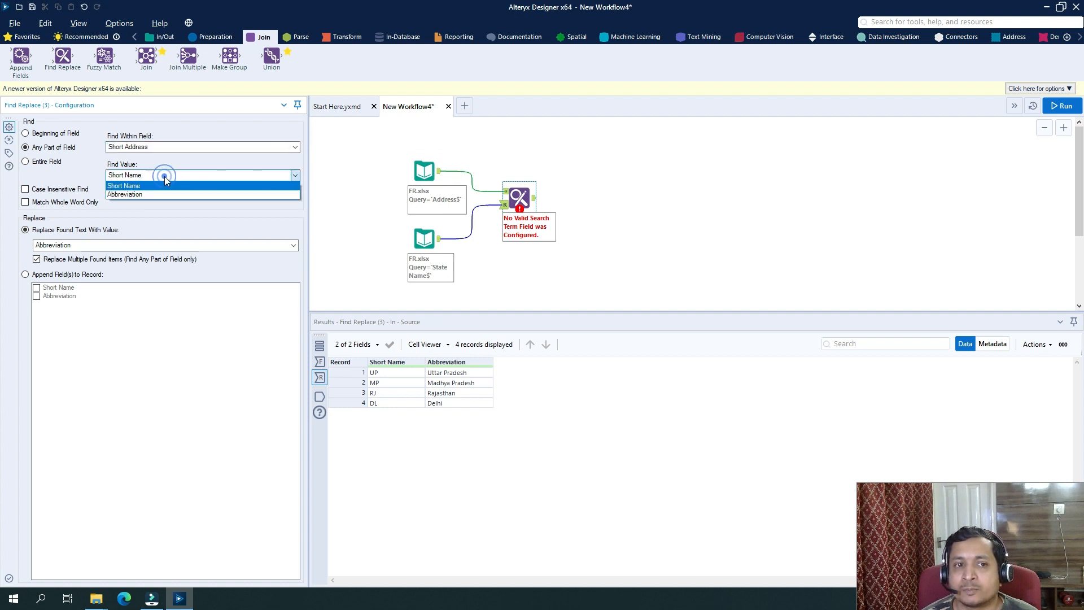
click(125, 185)
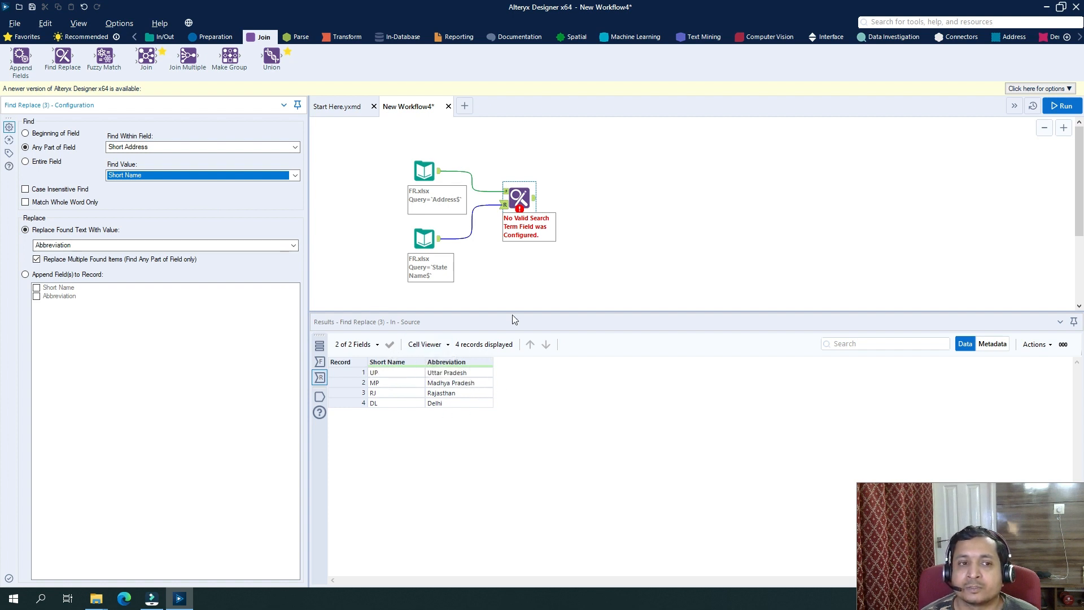
Run the workflow and dismiss the finished-running message to view Find Replace output
click(1064, 105)
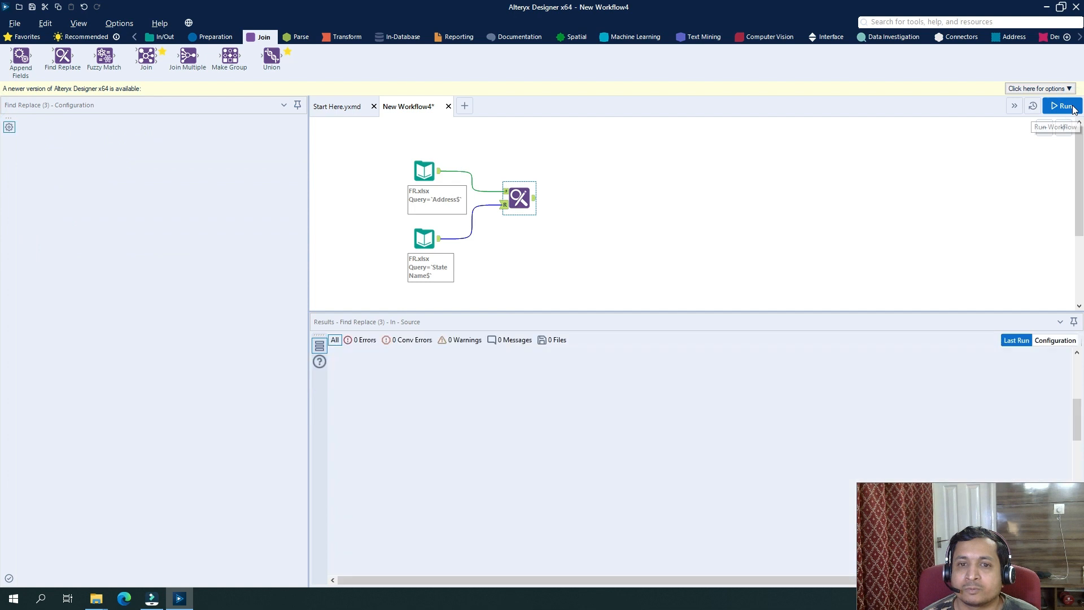
click(1064, 105)
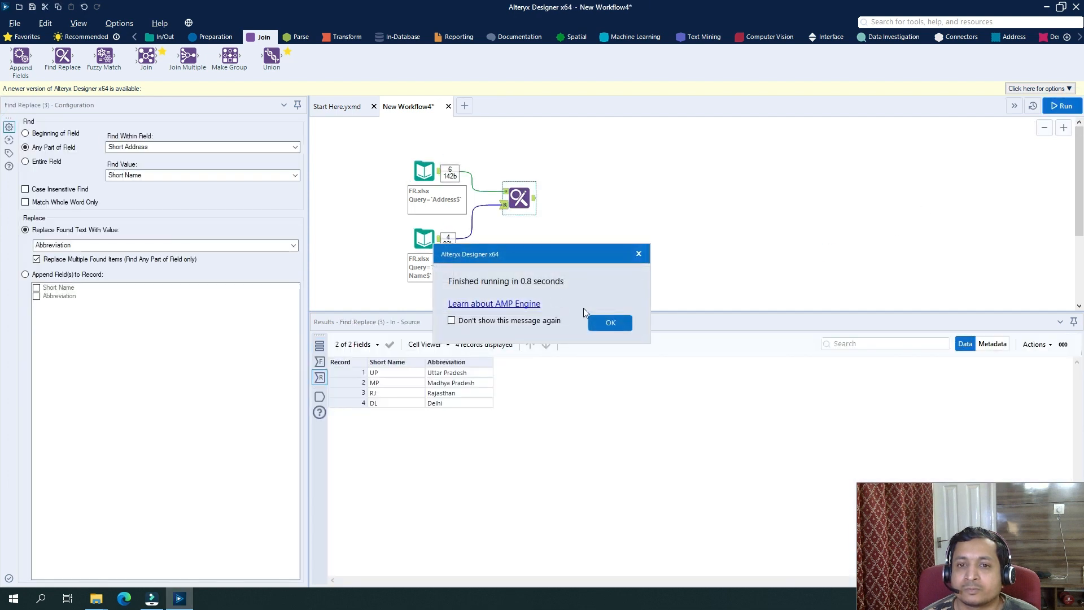
click(609, 322)
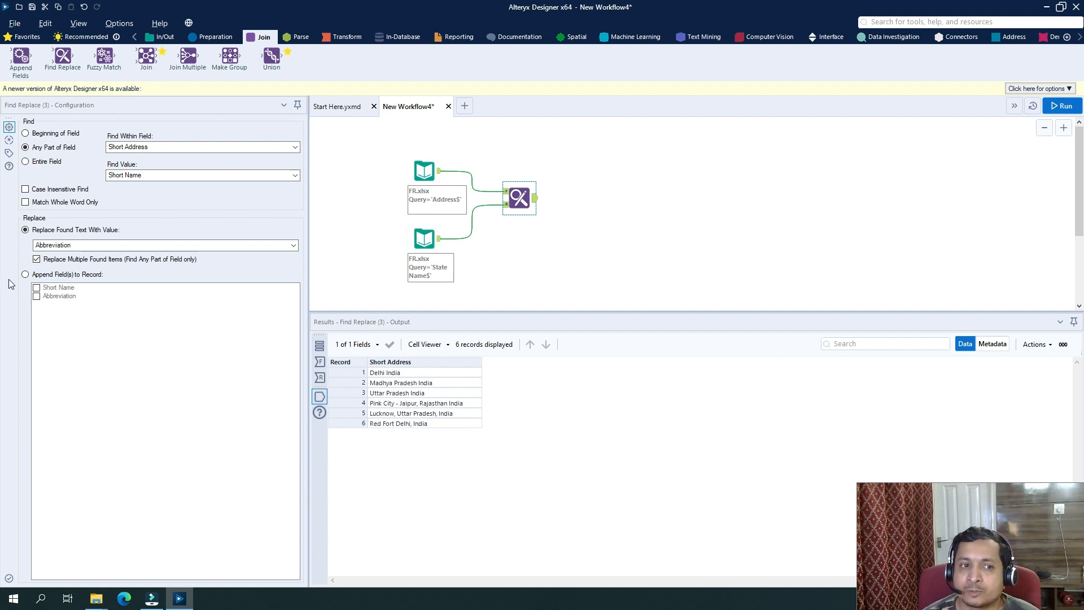
Switch Find Replace to Append Field(s) to Record with Short Name and Abbreviation ticked
click(25, 274)
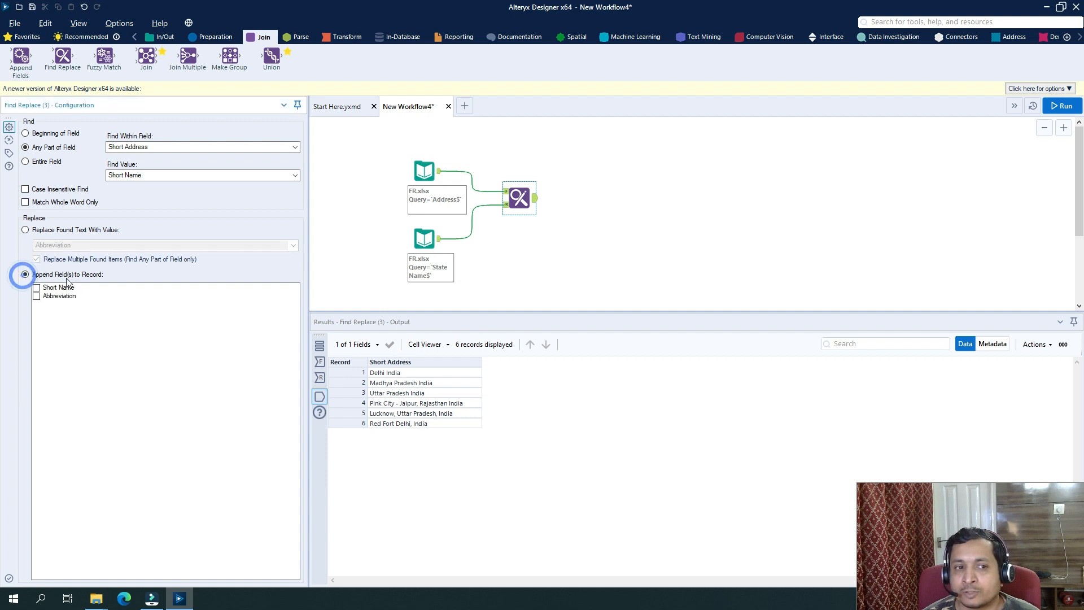
click(25, 274)
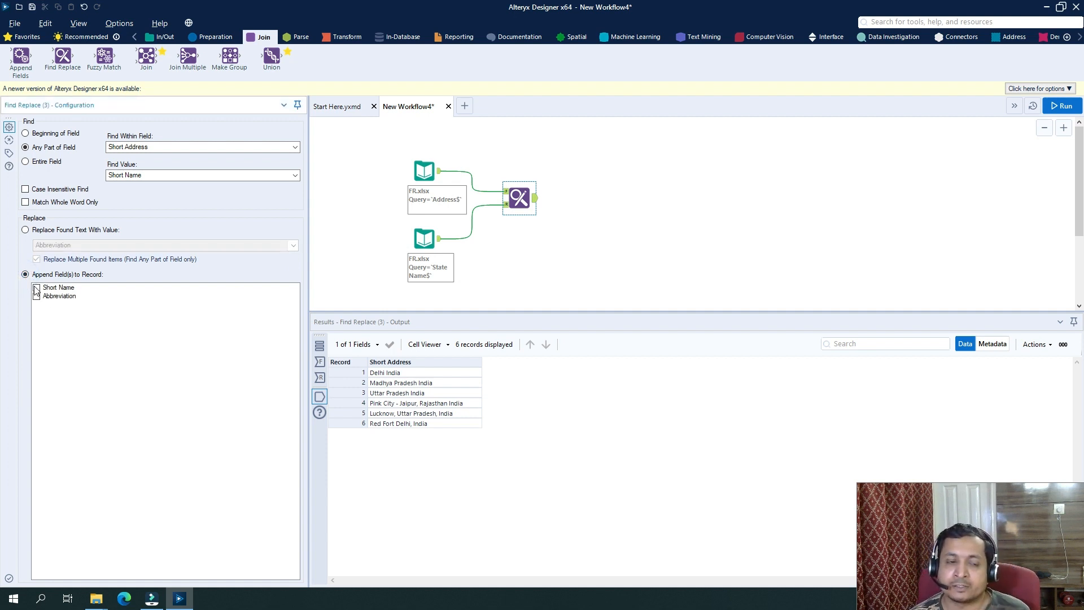
click(37, 295)
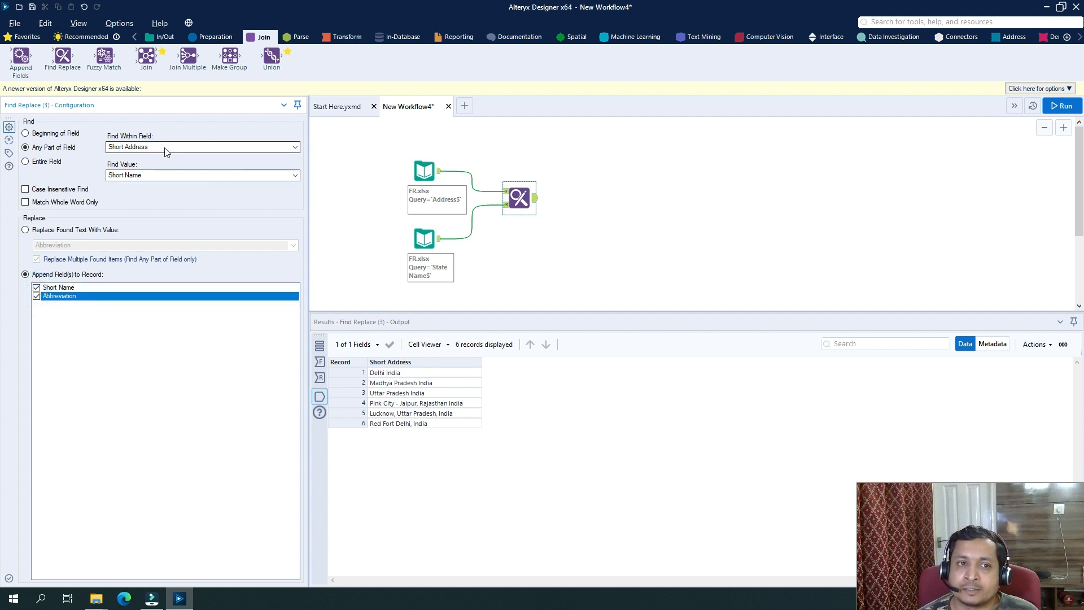
mouse_move(175, 180)
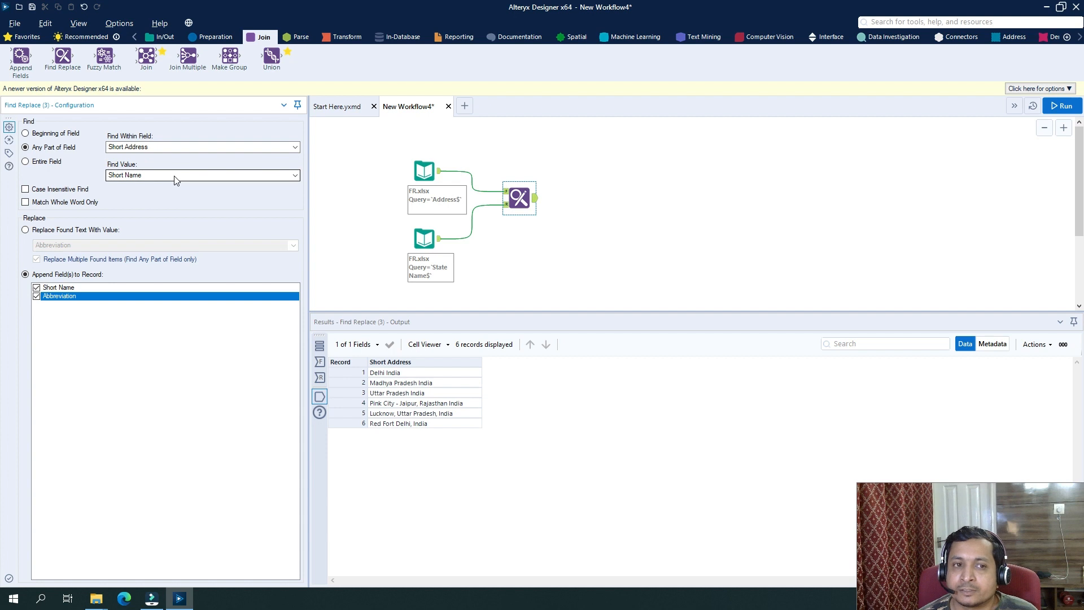
mouse_move(175, 203)
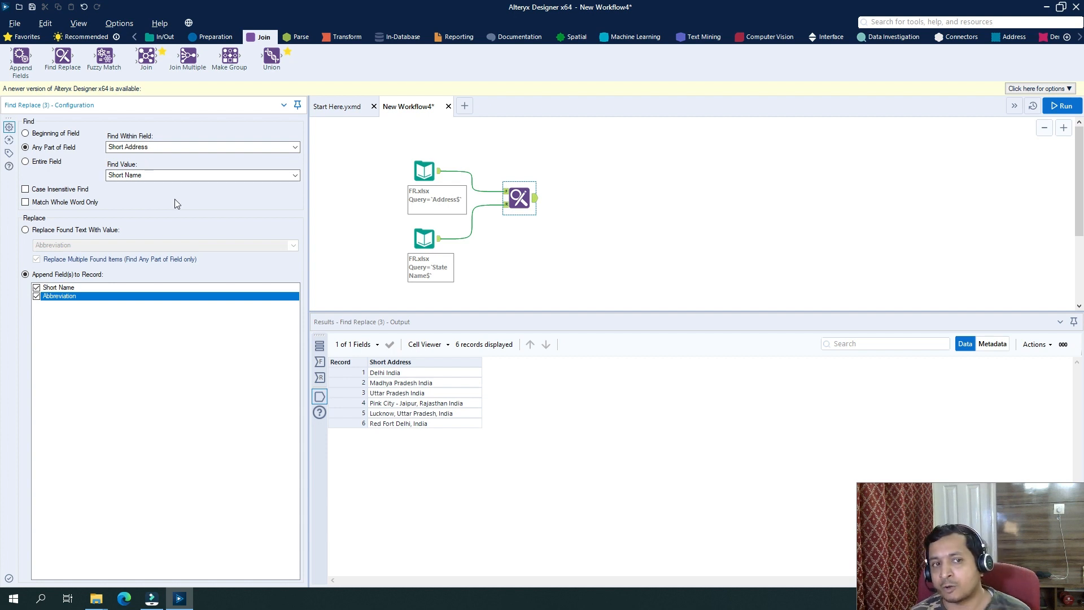